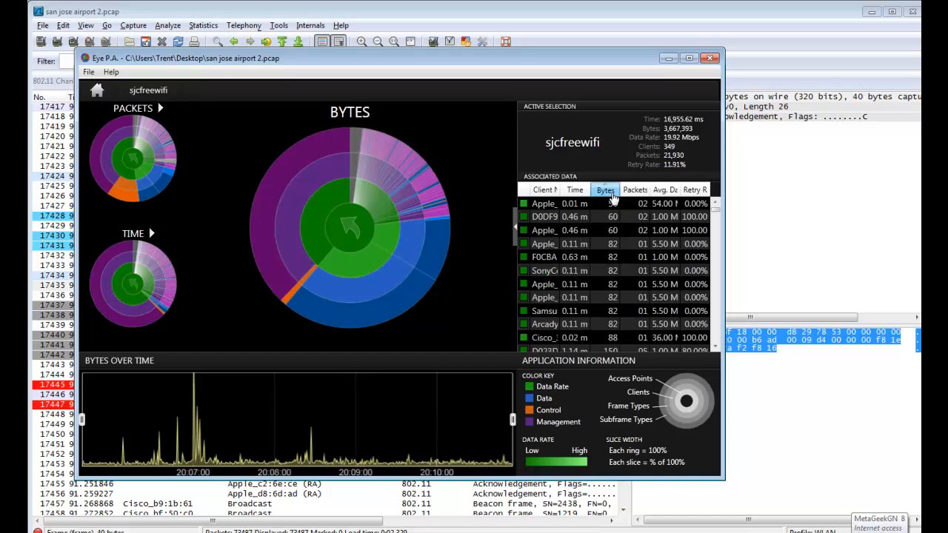
Sort the sjcfreewifi clients in the Associated Data list by the Bytes column
{"action": "left_click", "coordinate": [604, 189]}
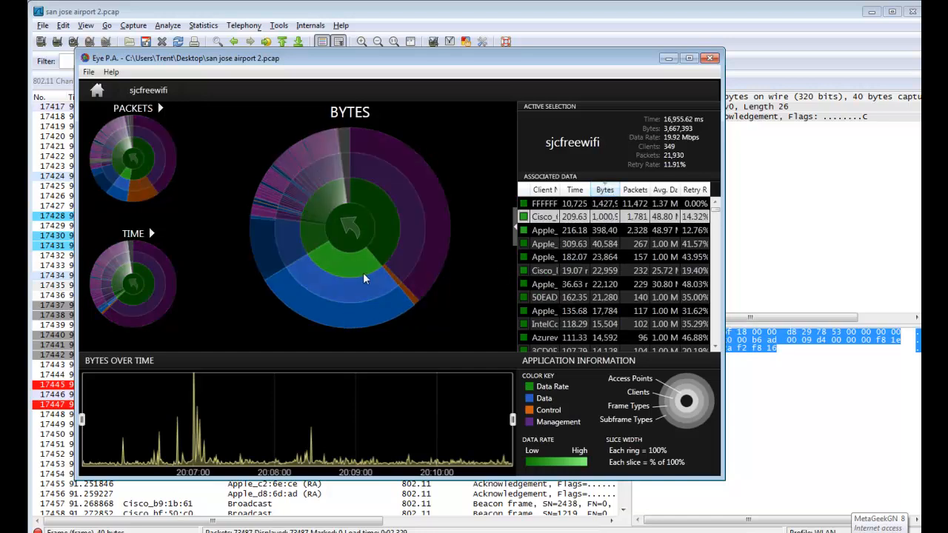
{"action": "mouse_move", "coordinate": [362, 268]}
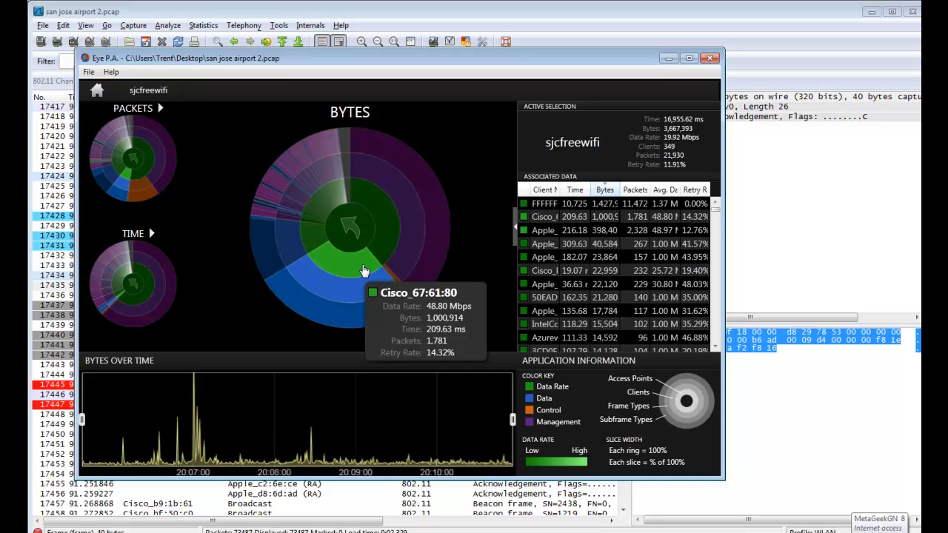
Drill into the Cisco_67:61:80 client's slice in the Bytes sunburst chart
{"action": "left_click", "coordinate": [362, 266]}
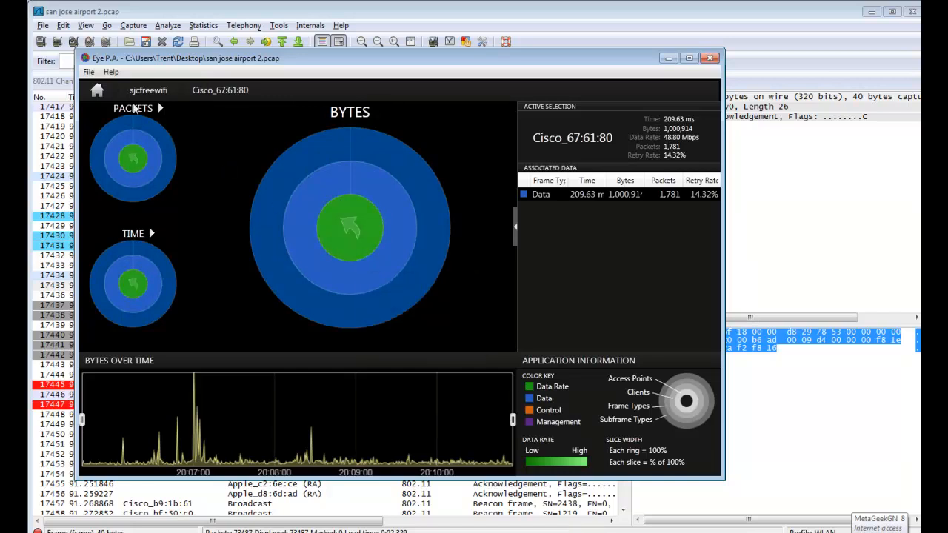
{"action": "mouse_move", "coordinate": [293, 126]}
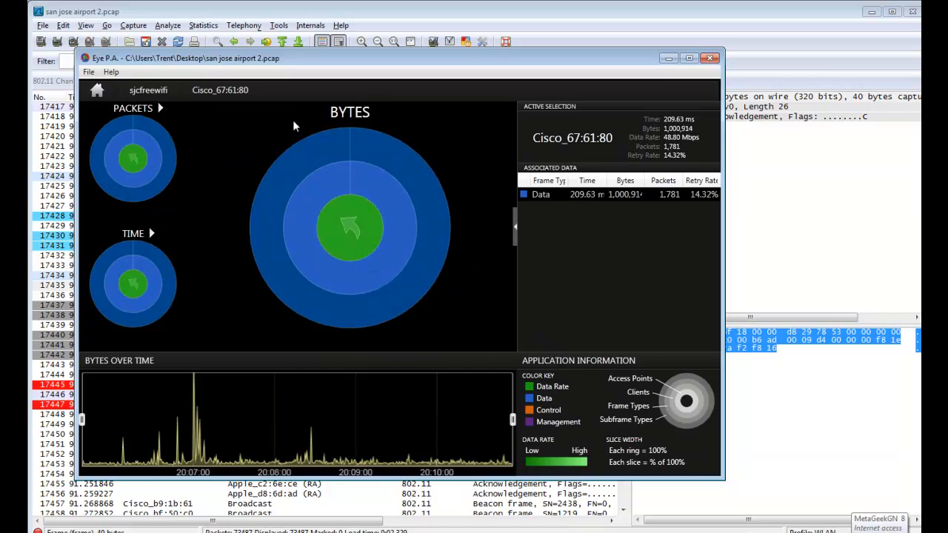
Send the Cisco_67:61:80 client's packets to Wireshark via File > Send to Wireshark
{"action": "left_click", "coordinate": [89, 71]}
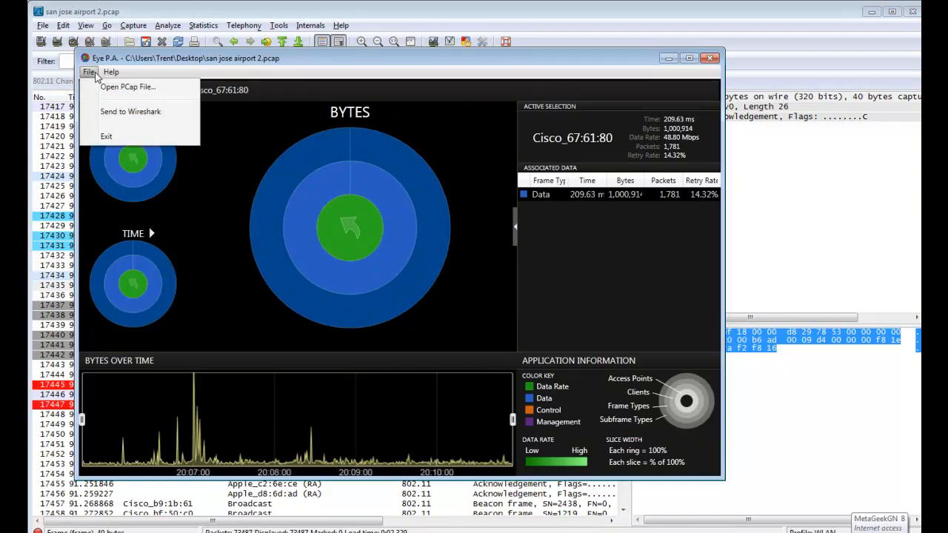
{"action": "mouse_move", "coordinate": [131, 115]}
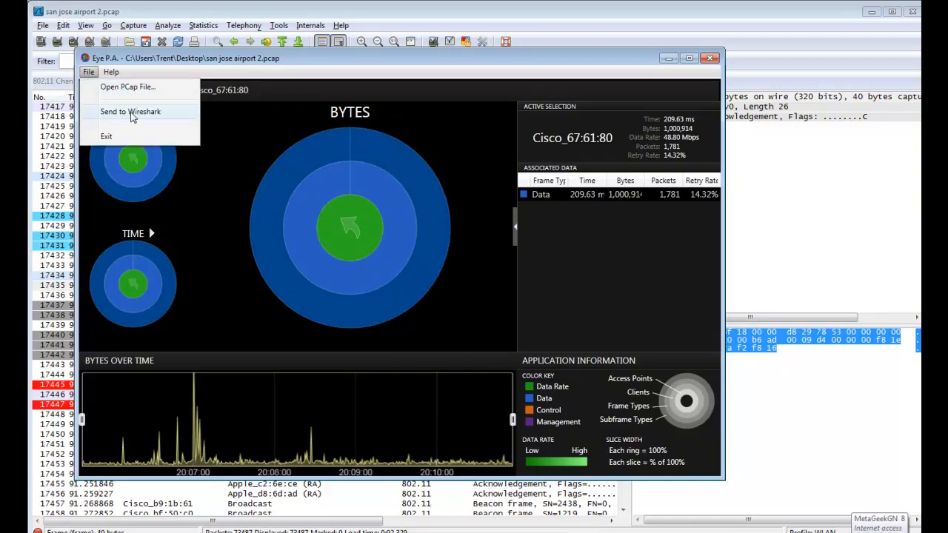
{"action": "left_click", "coordinate": [130, 112]}
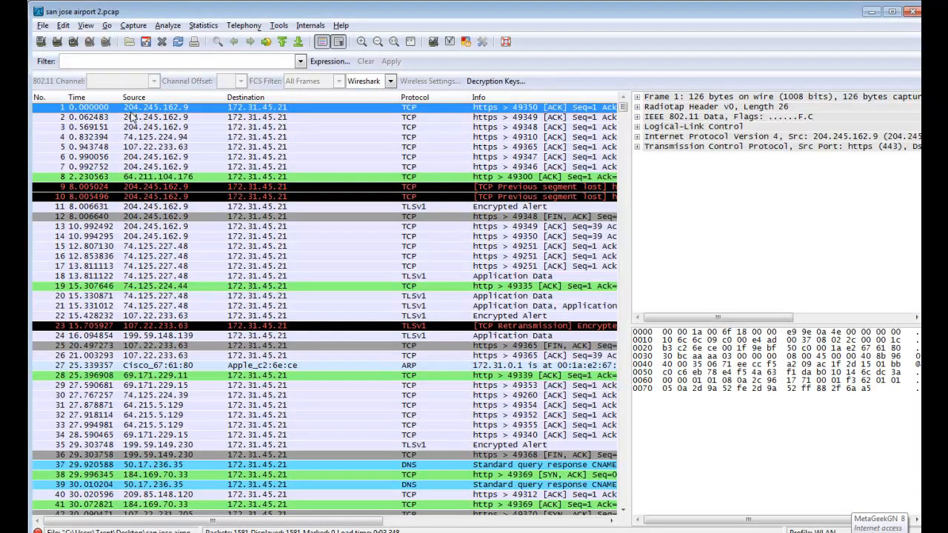
{"action": "mouse_move", "coordinate": [235, 367]}
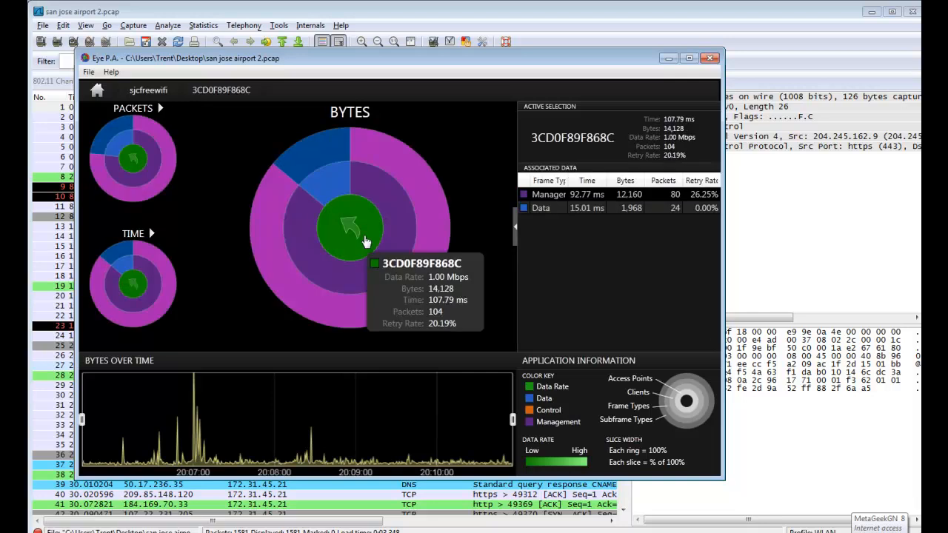
{"action": "mouse_move", "coordinate": [103, 77]}
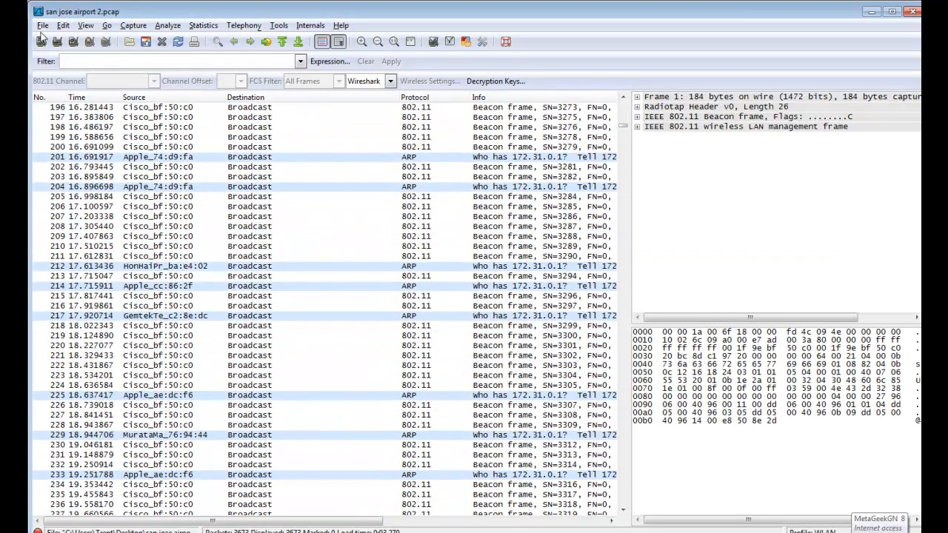
Bring up Wireshark's File menu over client 3CD0F89F868C's beacon and ARP packet list
{"action": "left_click", "coordinate": [41, 26]}
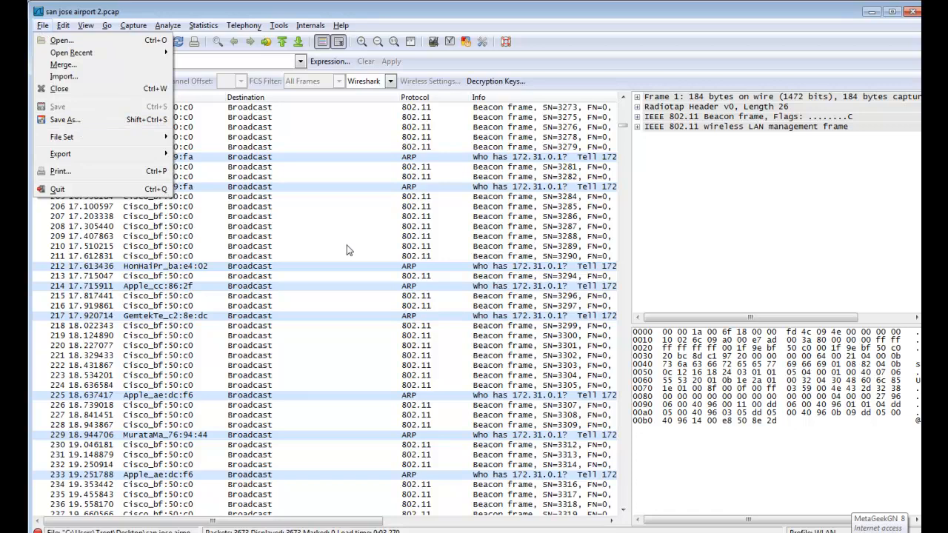